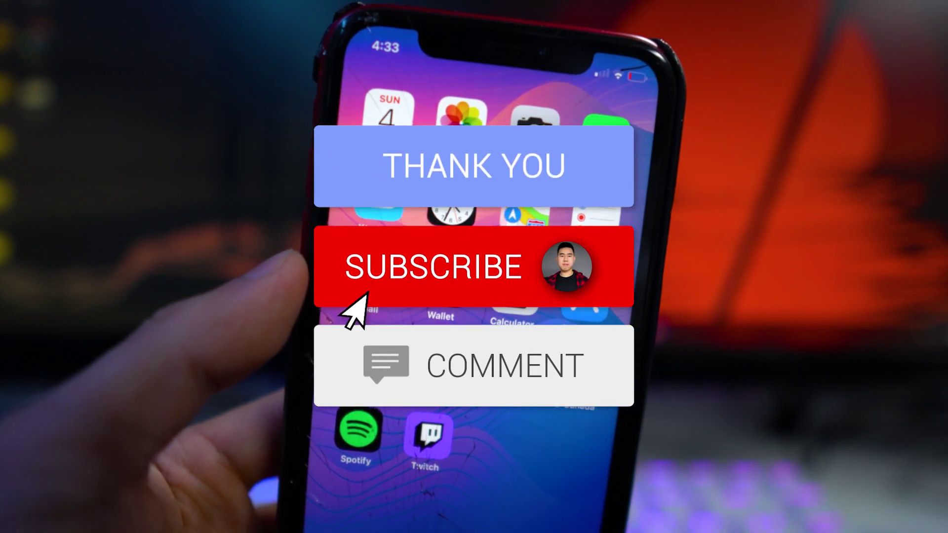
Step: Subscribe to the channel with notifications on and start the comment 'NICE VI'
{"action": "left_click", "coordinate": [437, 267]}
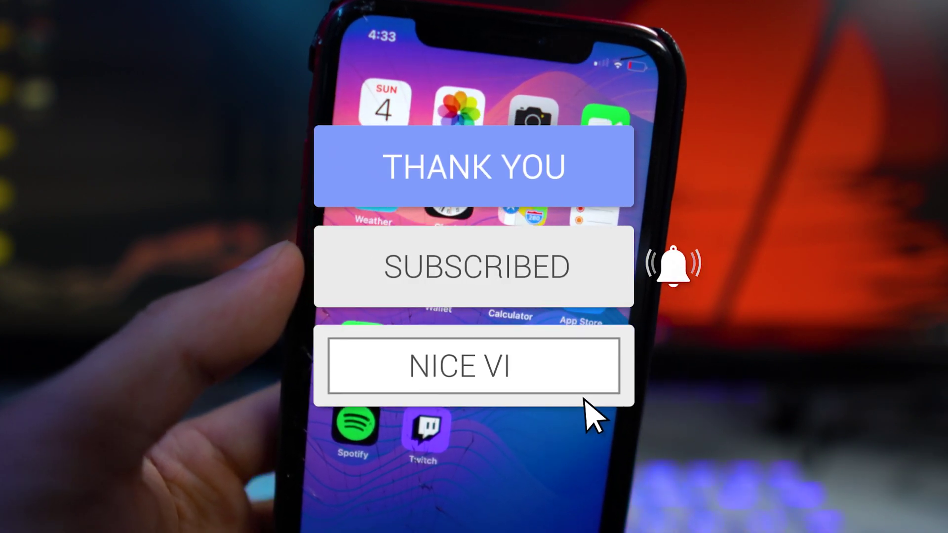